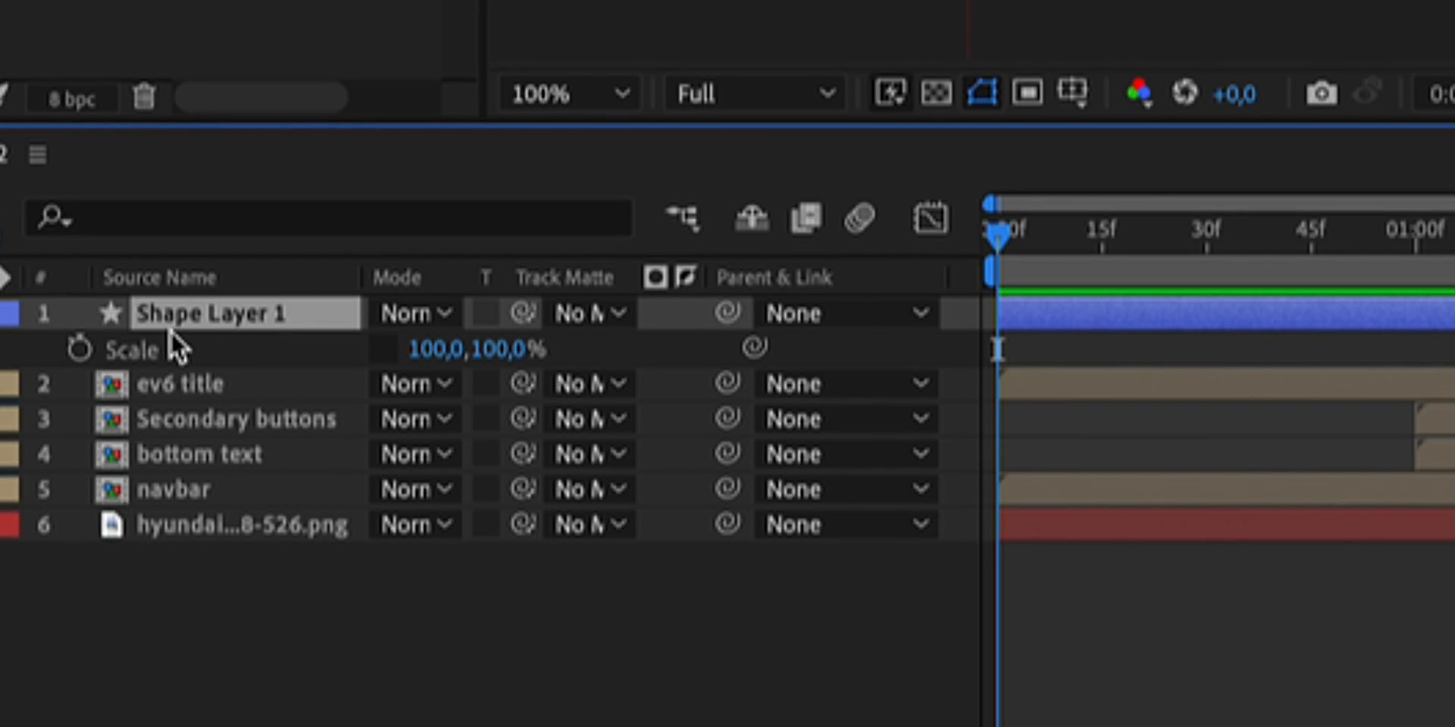
{"action": "mouse_move", "coordinate": [76, 350]}
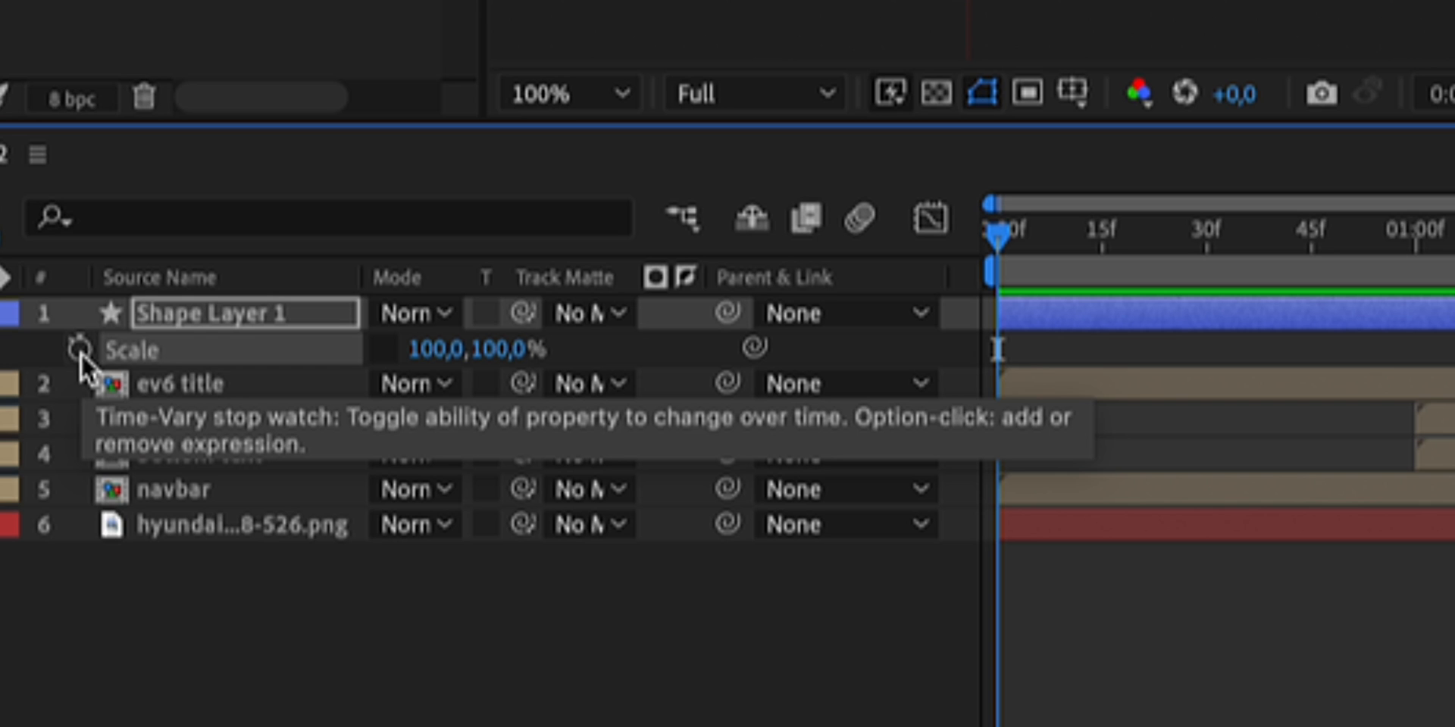
Enable the Scale stopwatch on Shape Layer 1, keyframing 100% at the timeline start.
{"action": "left_click", "coordinate": [76, 348]}
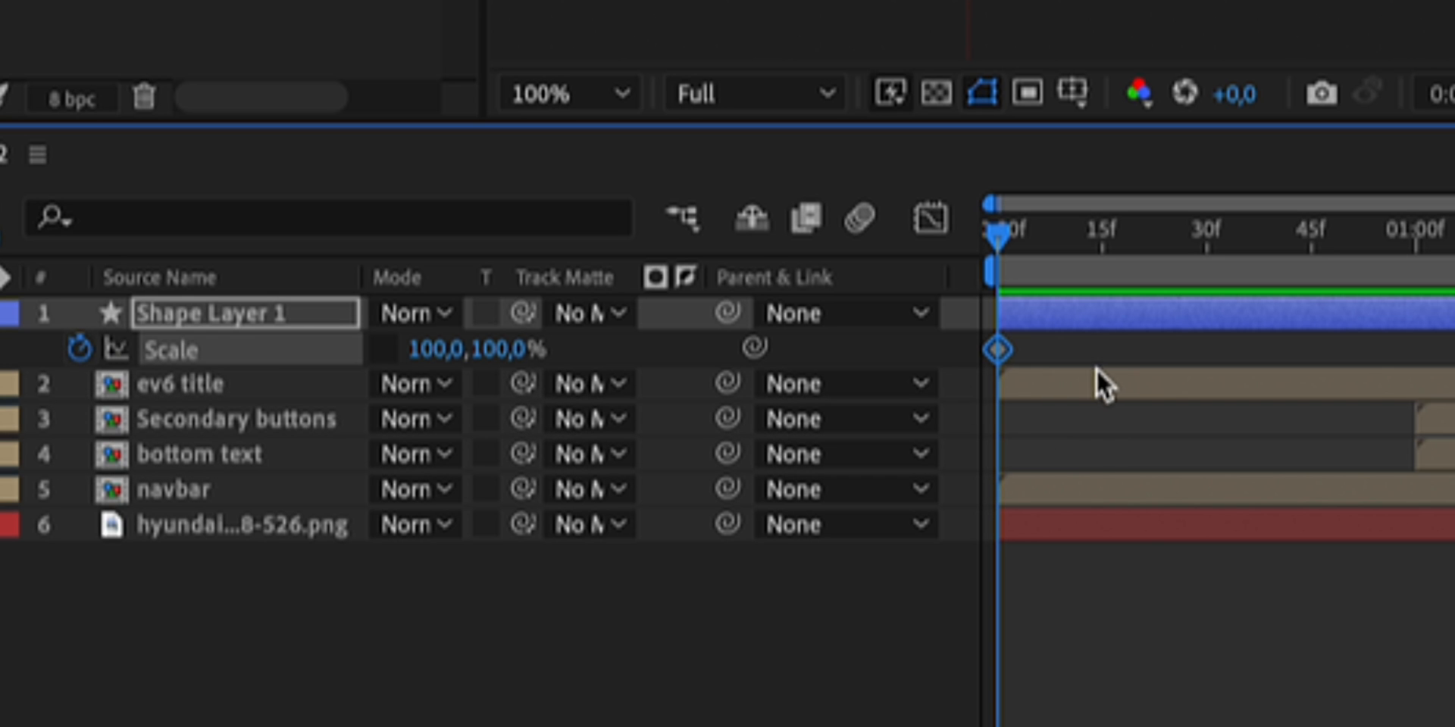
{"action": "mouse_move", "coordinate": [1447, 262]}
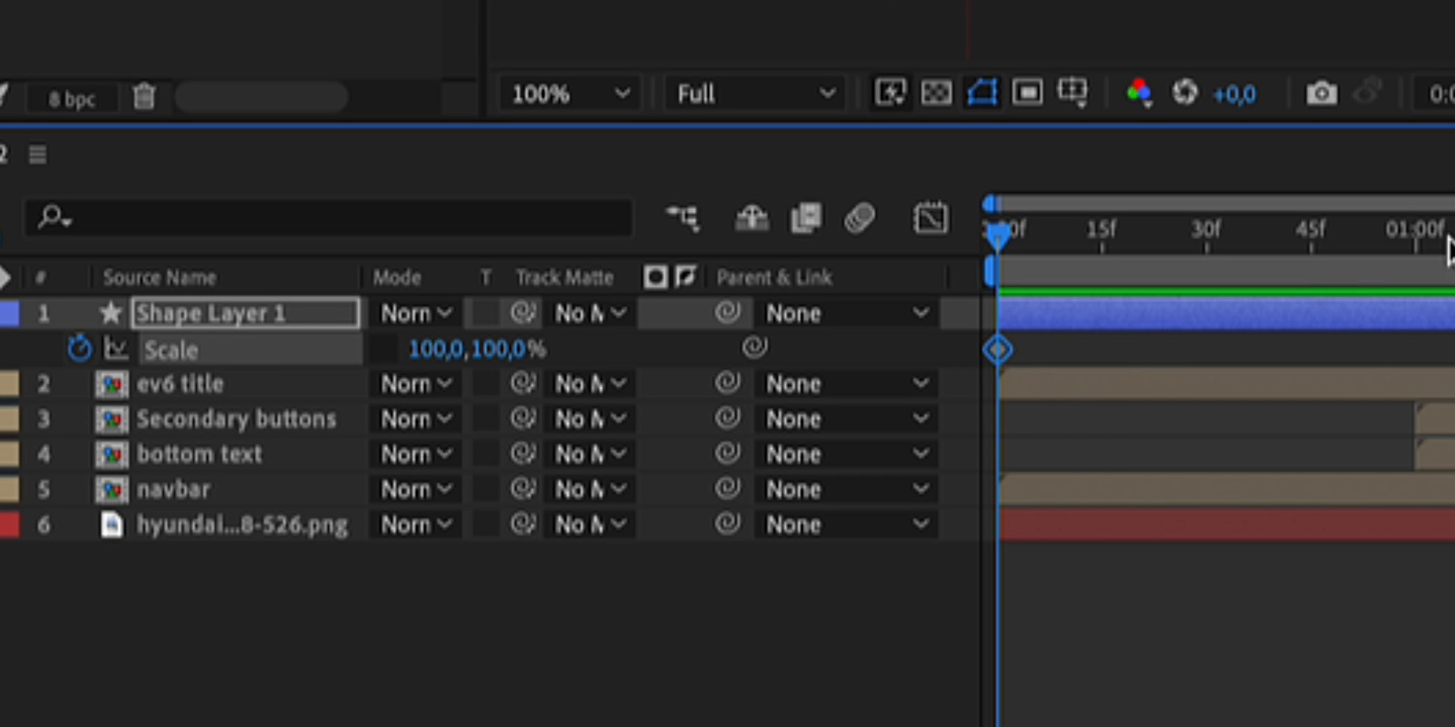